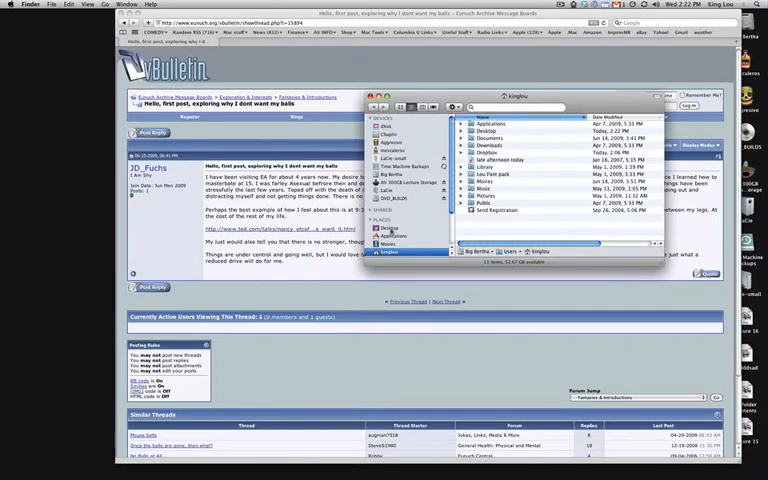
- Open the forum thread screenshot from Finder for editing in Photoshop
click(388, 228)
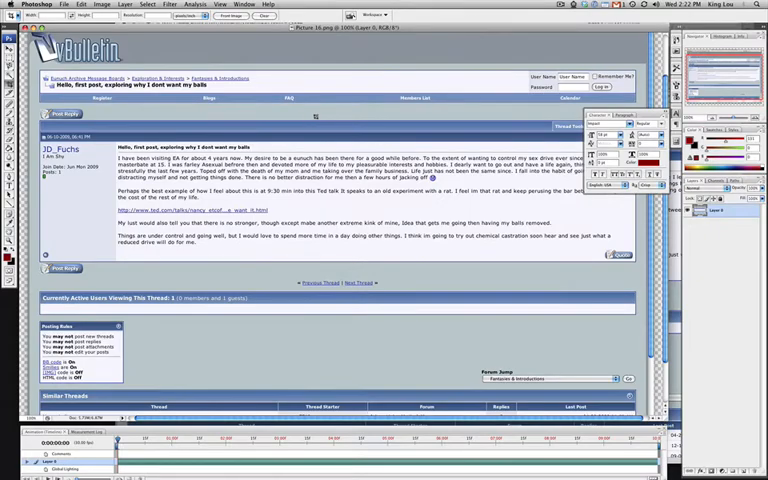
- Use Image Size and Canvas Size to shrink the screenshot below 600 px wide
click(100, 4)
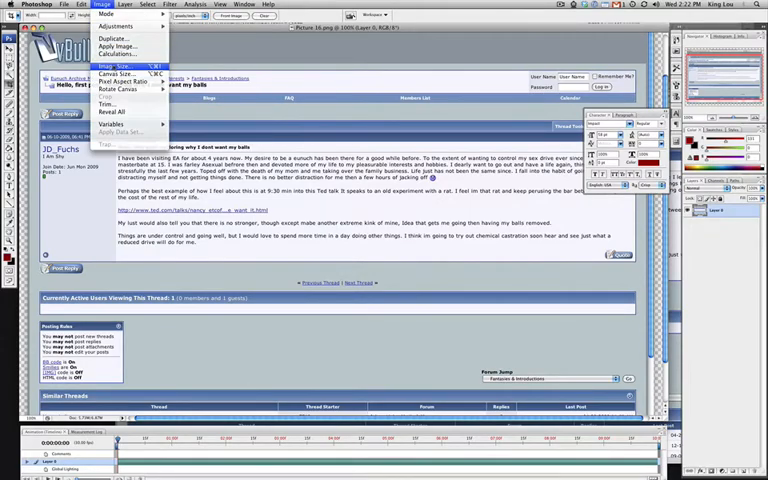
click(94, 66)
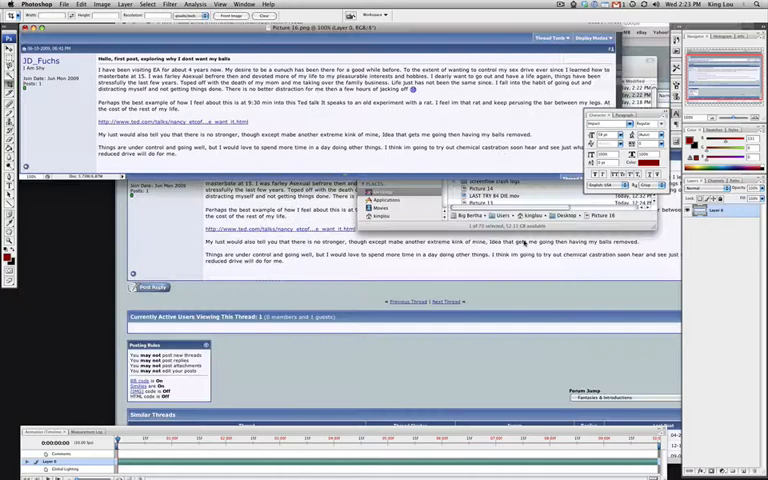
click(64, 4)
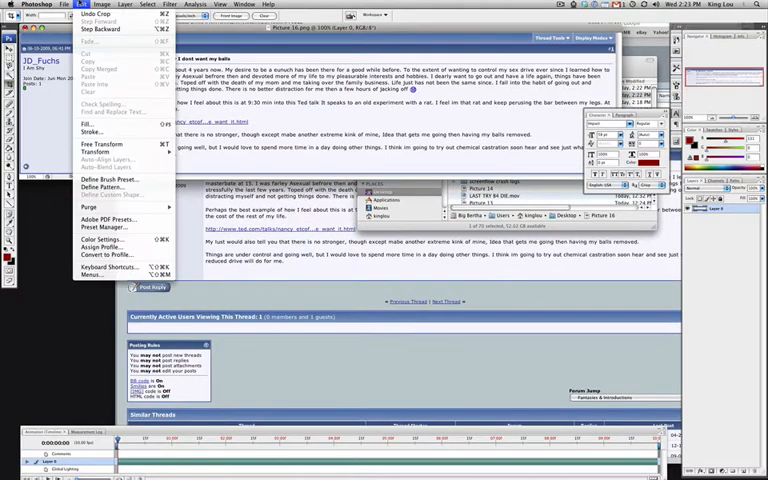
click(96, 4)
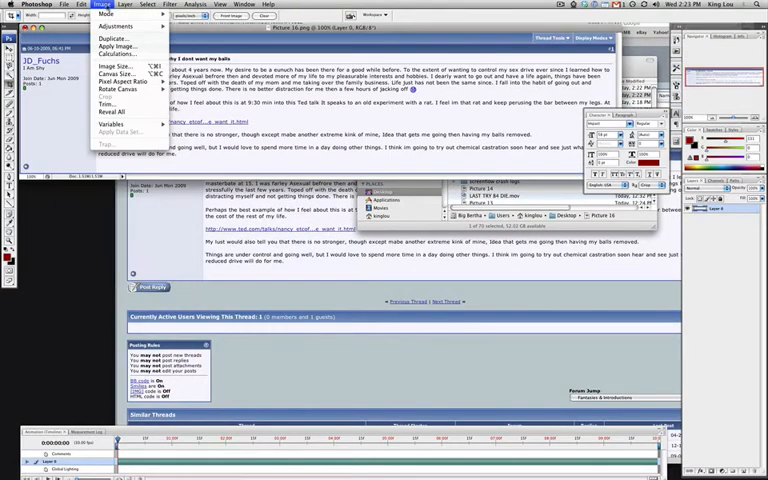
click(108, 64)
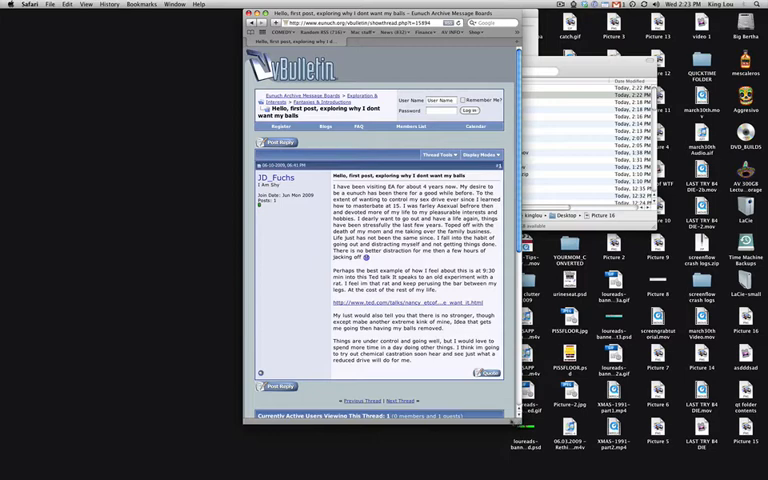
- Capture the narrowed thread window with the cmd+shift+4 screenshot shortcut
key(cmd+shift+4)
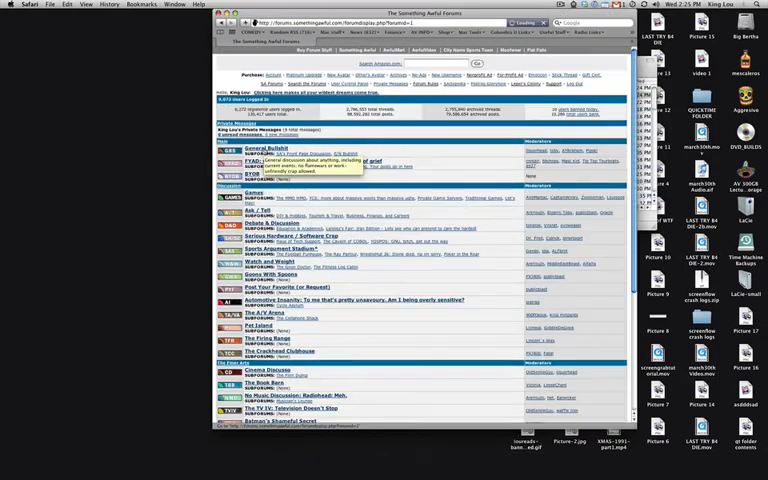
- Open the Weekend Web Thread for July 5th, 2009 and scroll to the screenshot reply
click(276, 148)
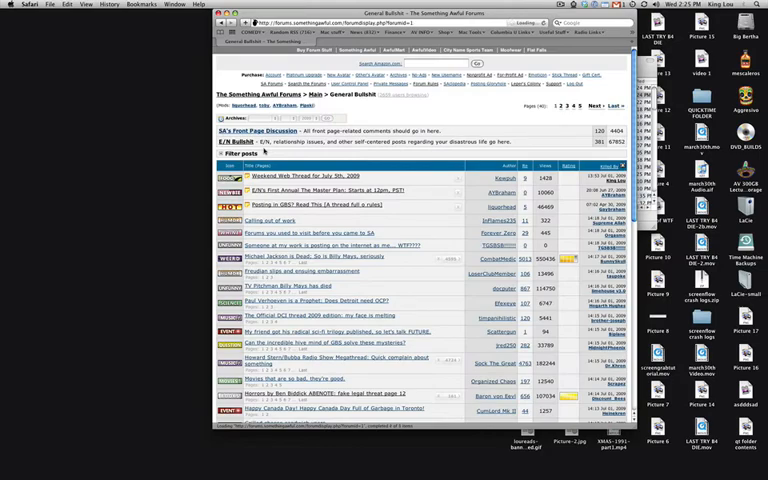
click(304, 176)
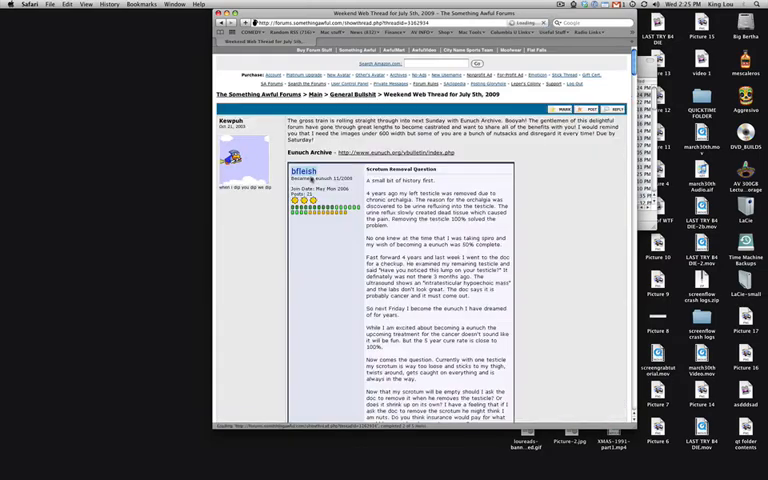
scroll(down, 3)
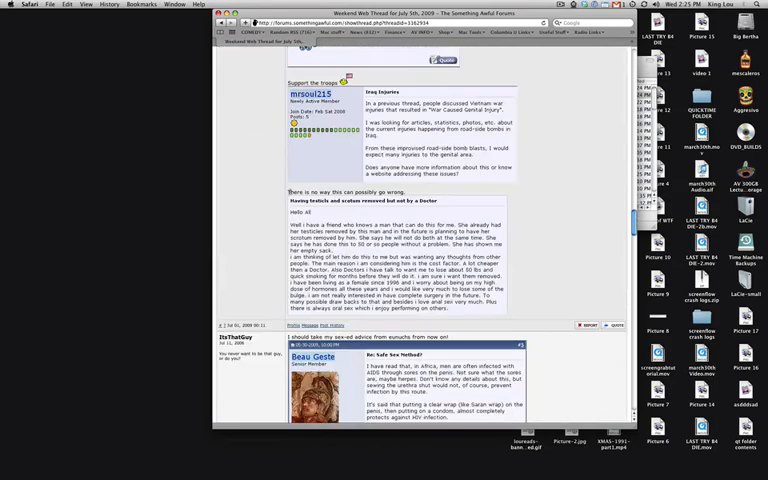
scroll(down, 3)
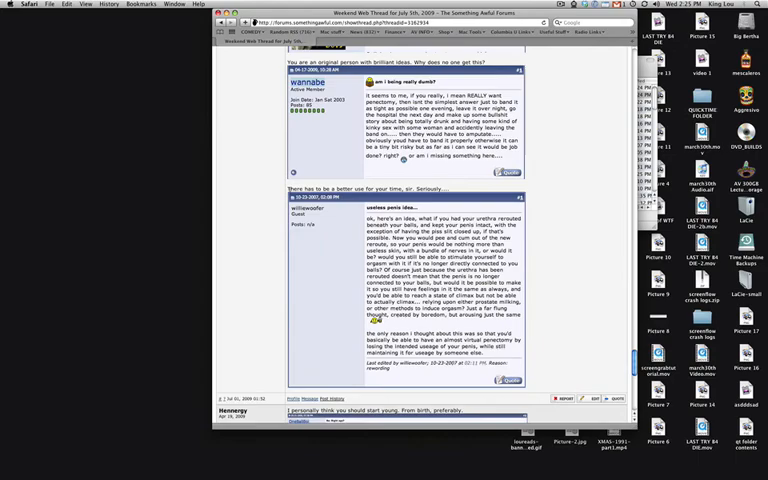
scroll(down, 3)
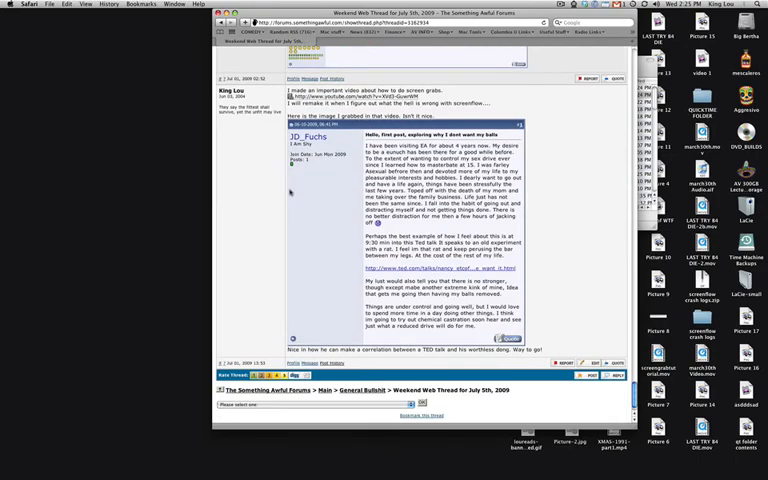